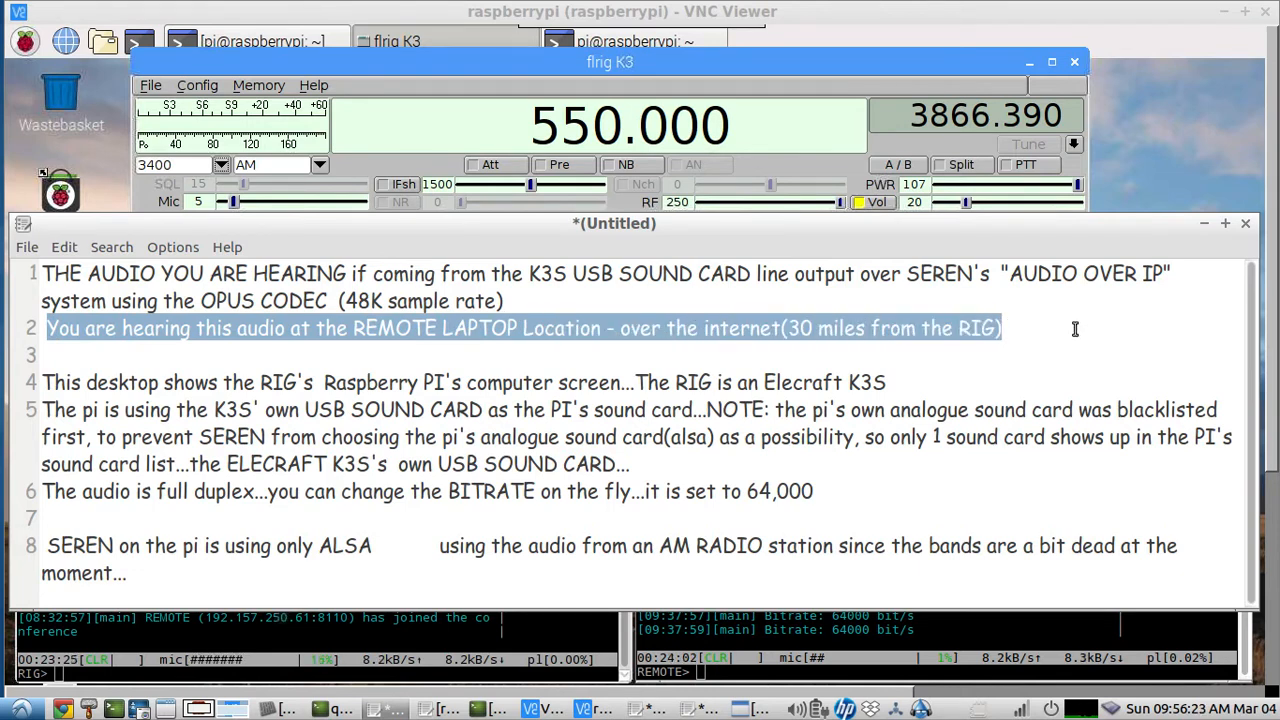
mouse_move(508, 574)
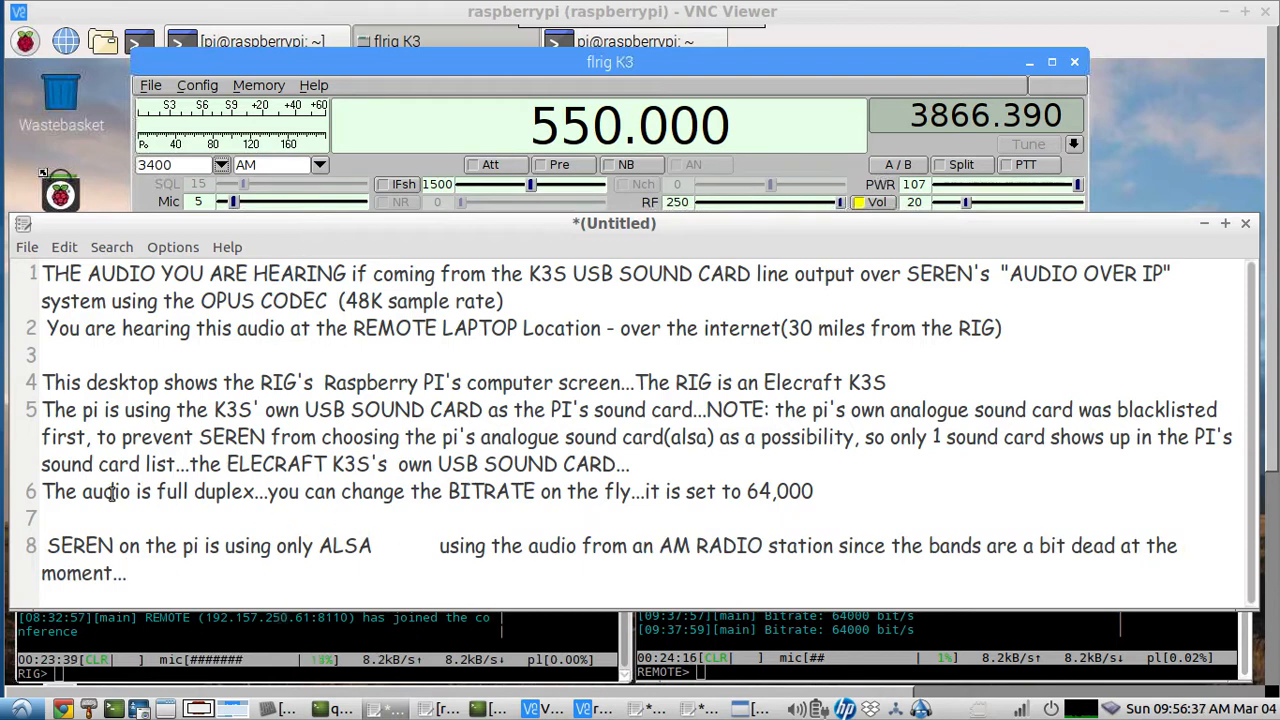
Highlight the 'SEREN on the pi' phrase and other text in the remote laptop's notes.
double_click(60, 544)
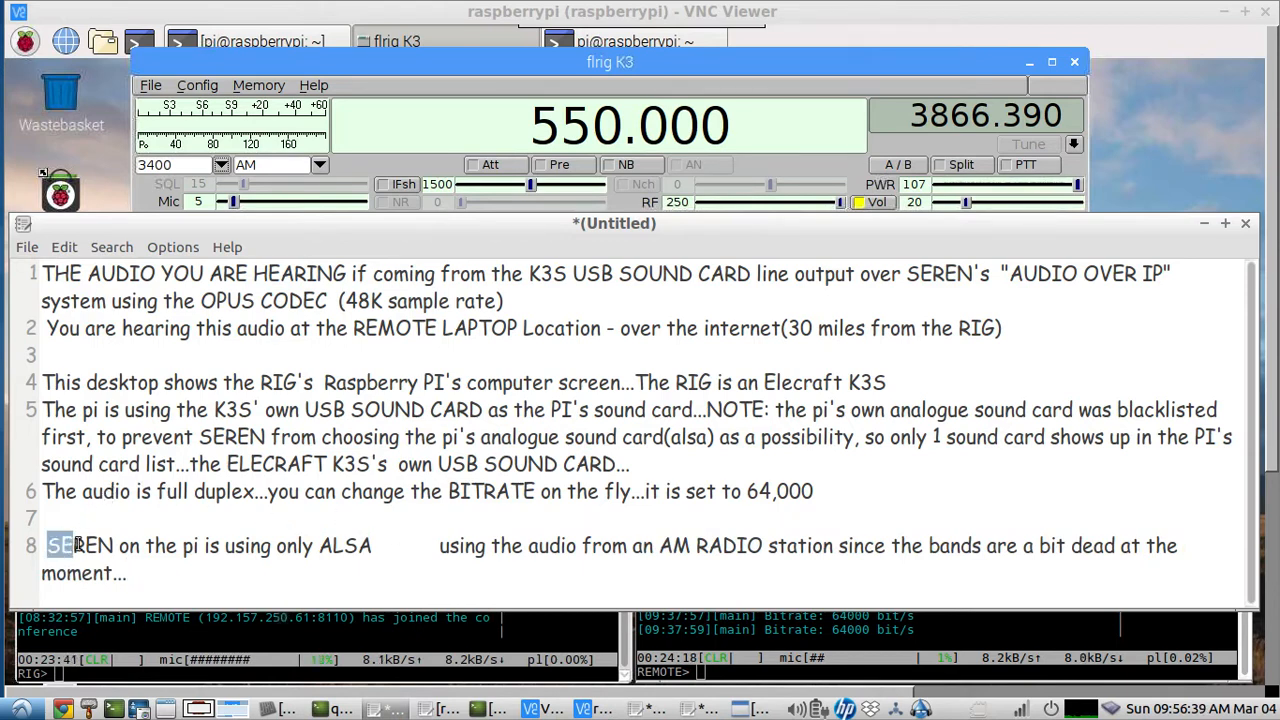
drag(48, 544, 204, 544)
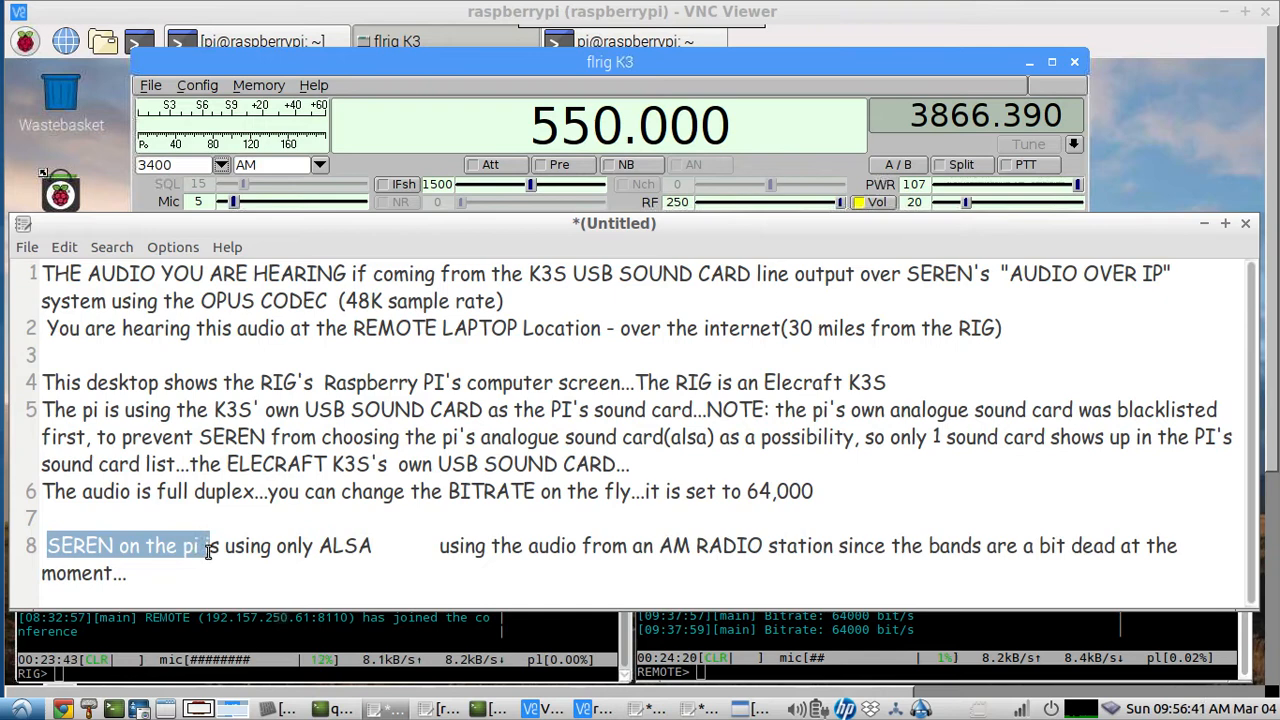
drag(204, 546, 388, 546)
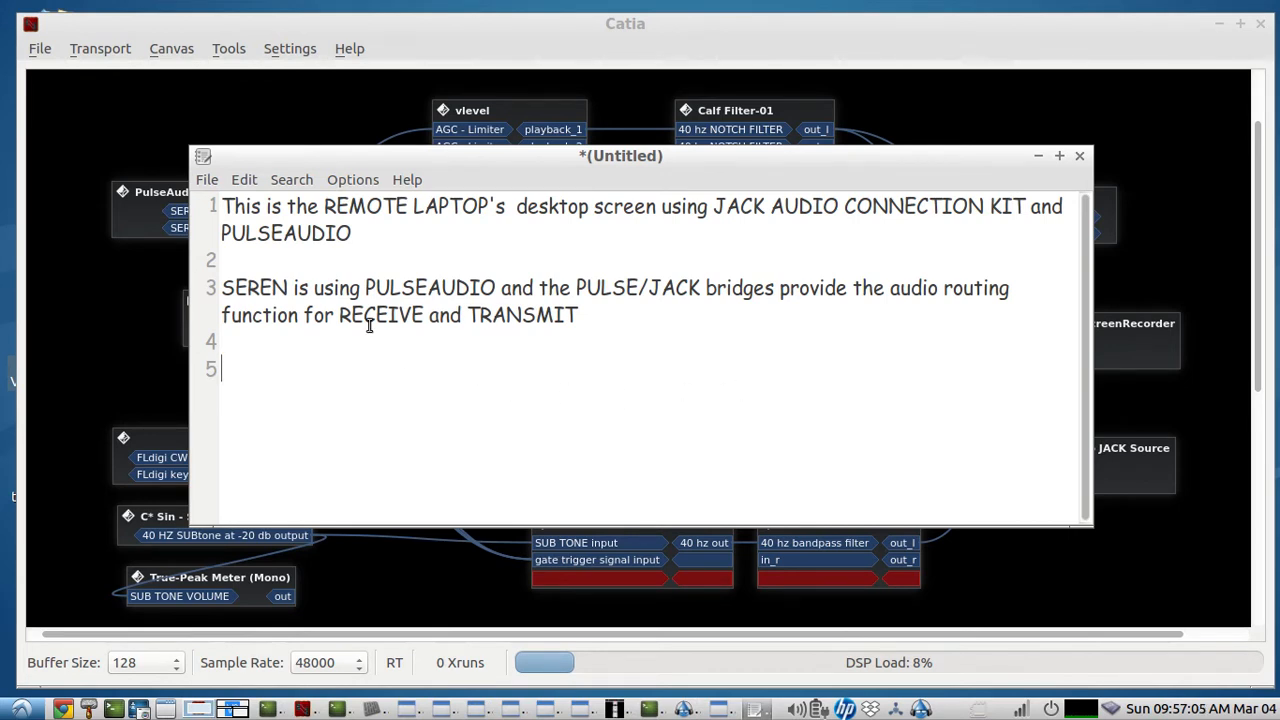
drag(220, 288, 404, 290)
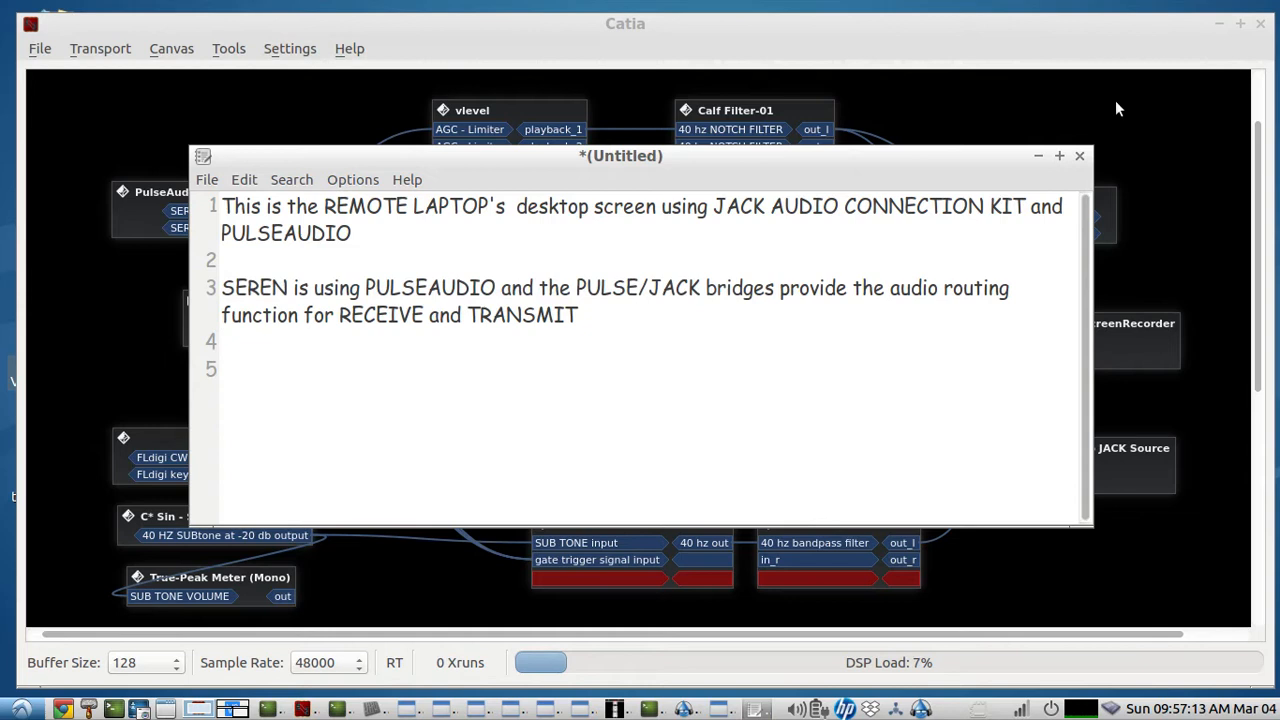
Raise the Catia JACK patchbay showing the PulseAudio sink/source routing chain.
click(1080, 156)
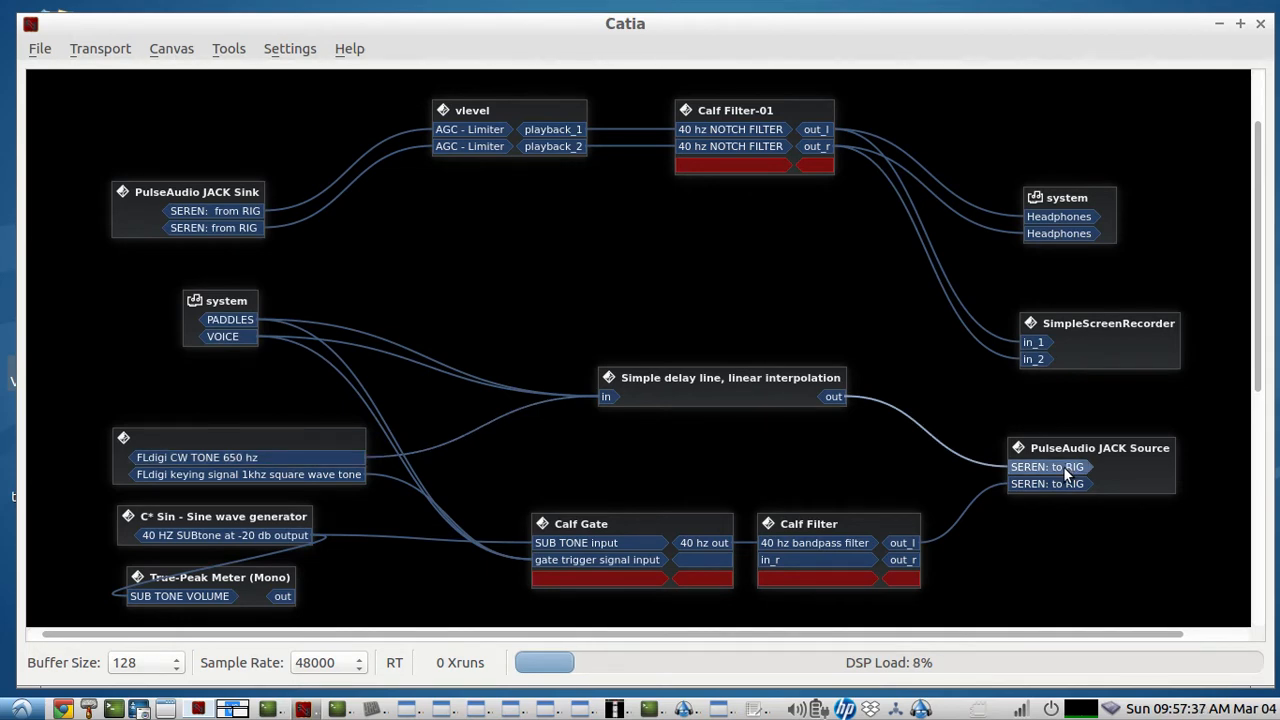
Rename the first PulseAudio JACK Source port to 'SEREN: to RIG for transmitting'.
double_click(1048, 466)
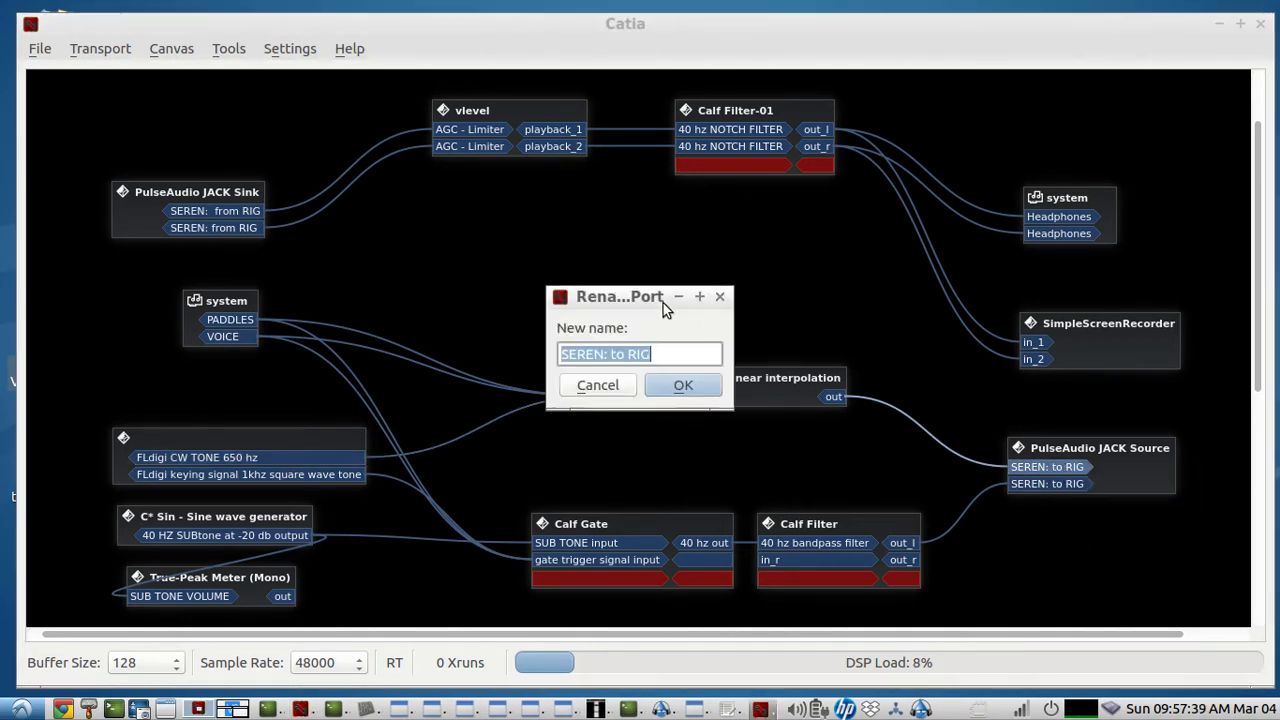
text(for transmitt)
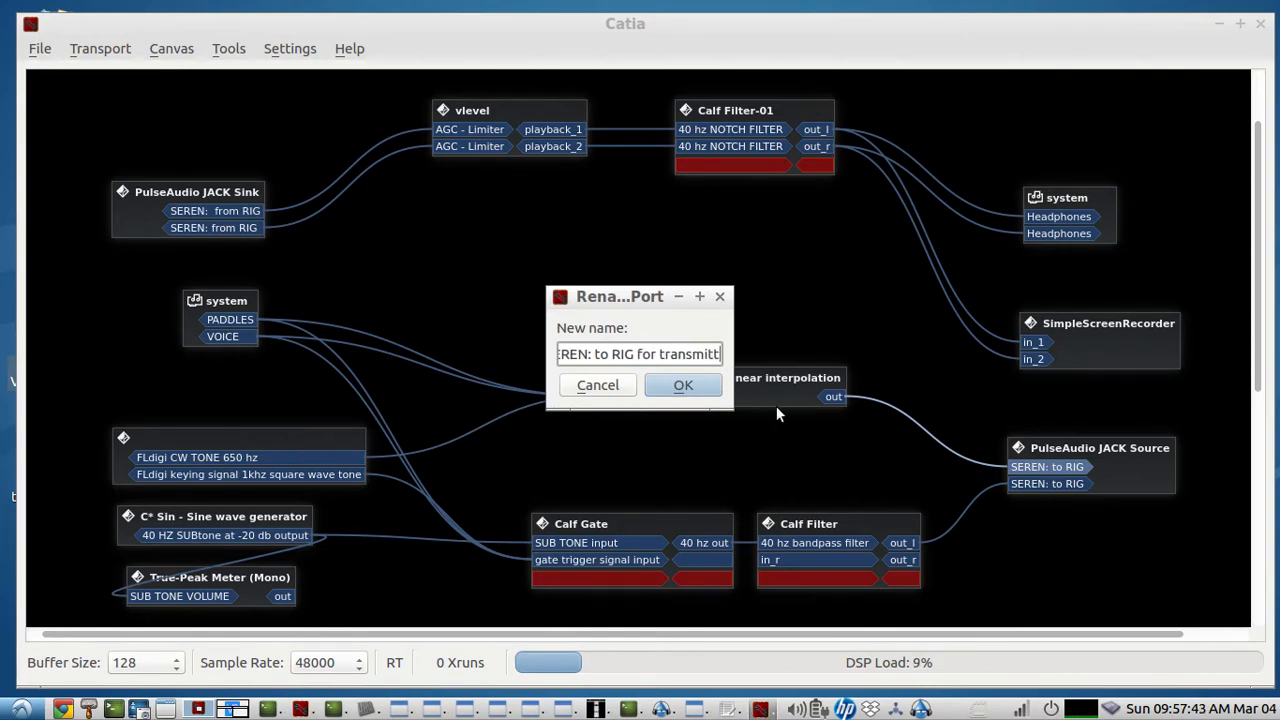
click(684, 384)
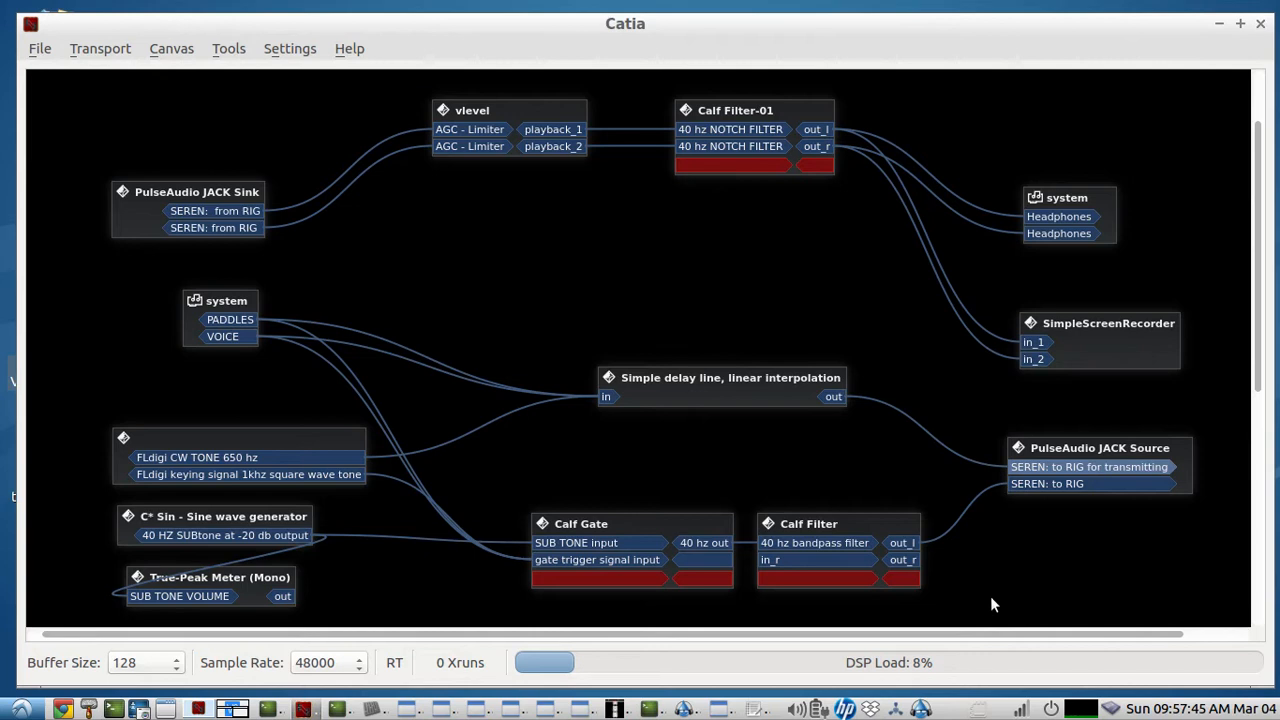
Rename the second SEREN: to RIG port the same way via its Rename option.
right_click(1046, 482)
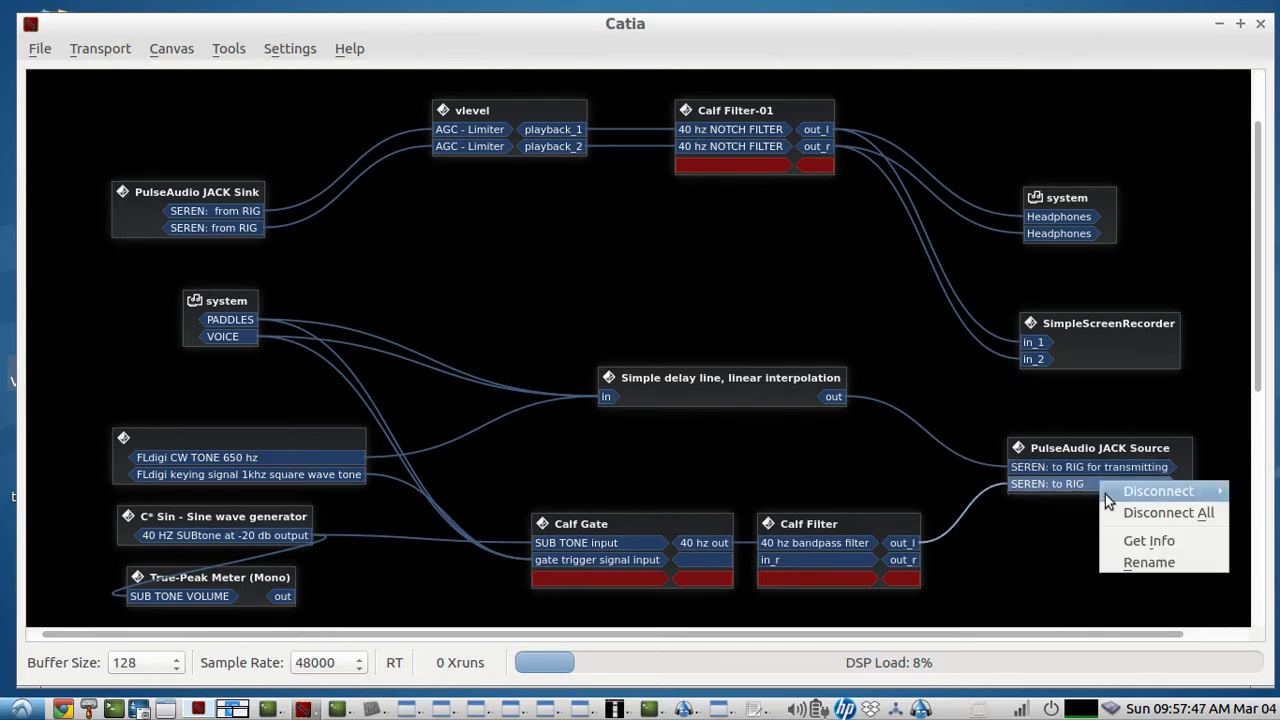
click(1148, 562)
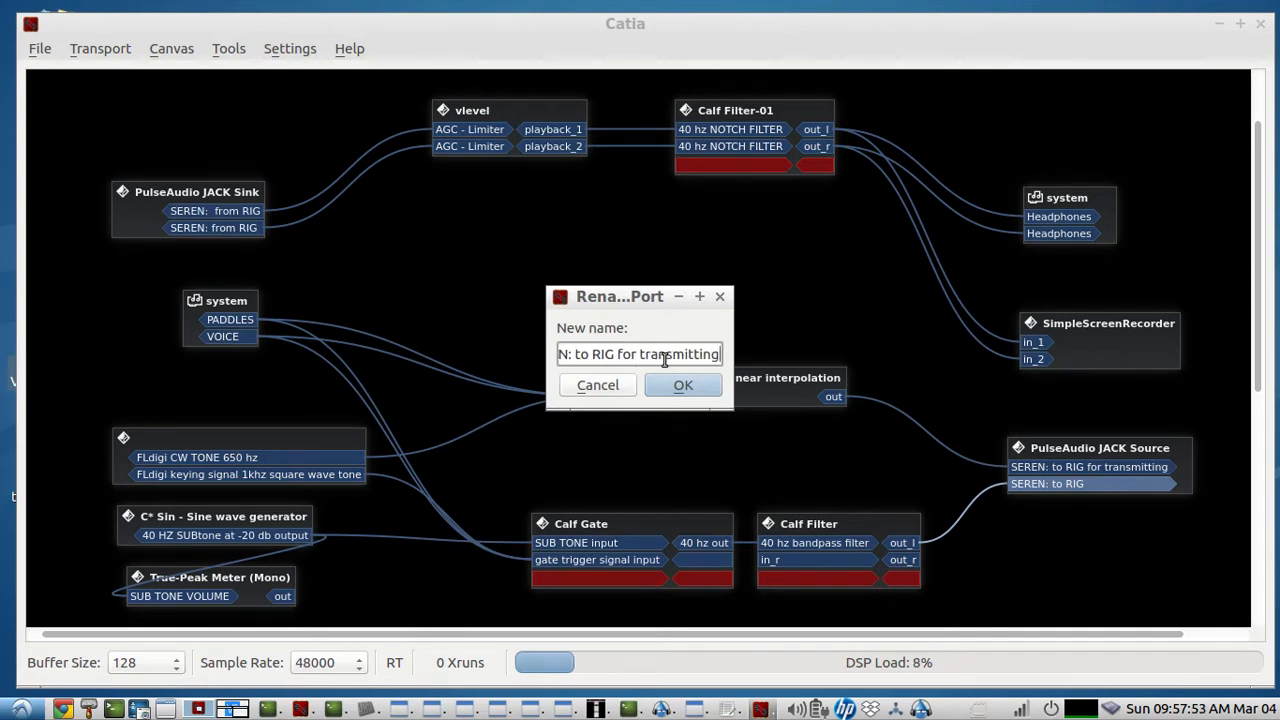
click(684, 384)
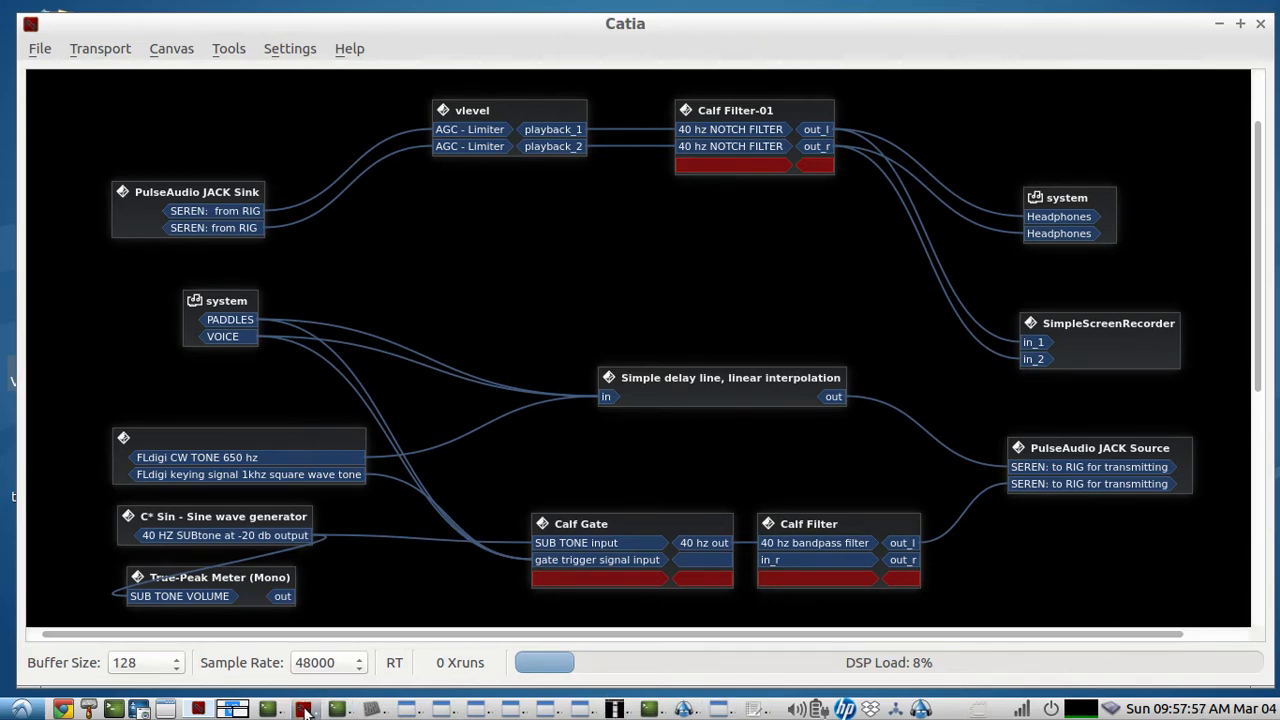
click(306, 708)
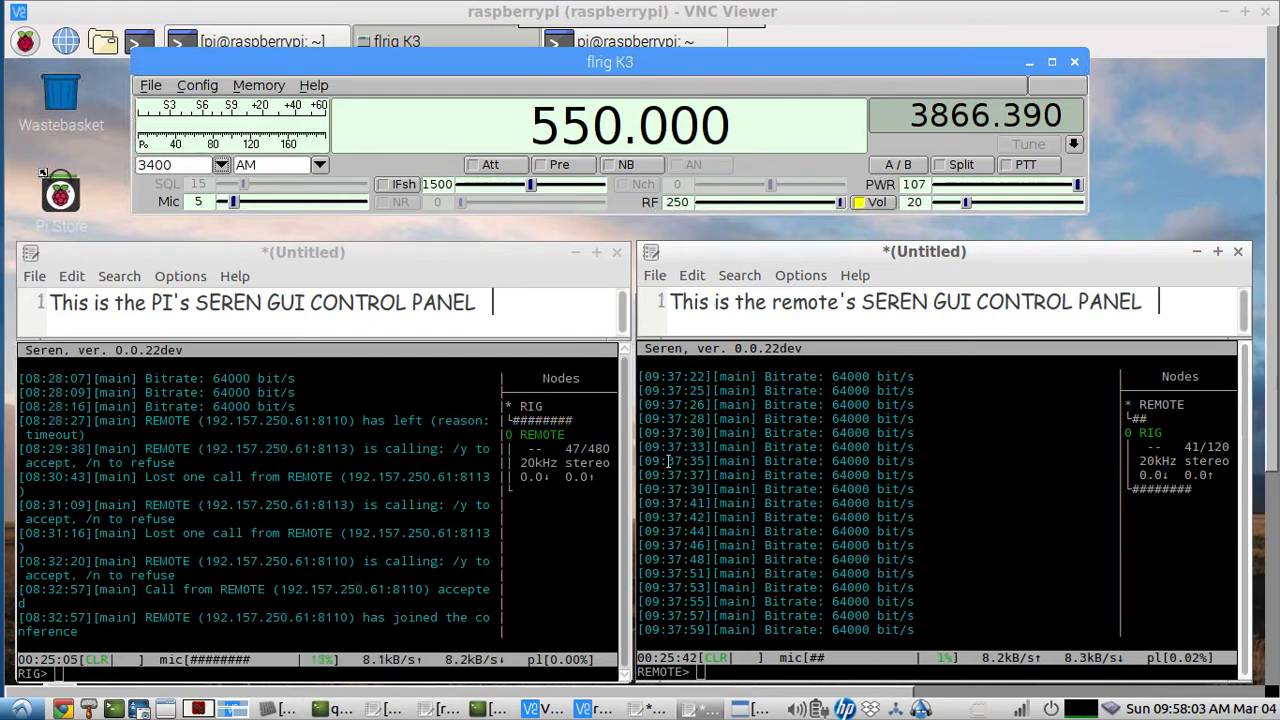
mouse_move(532, 184)
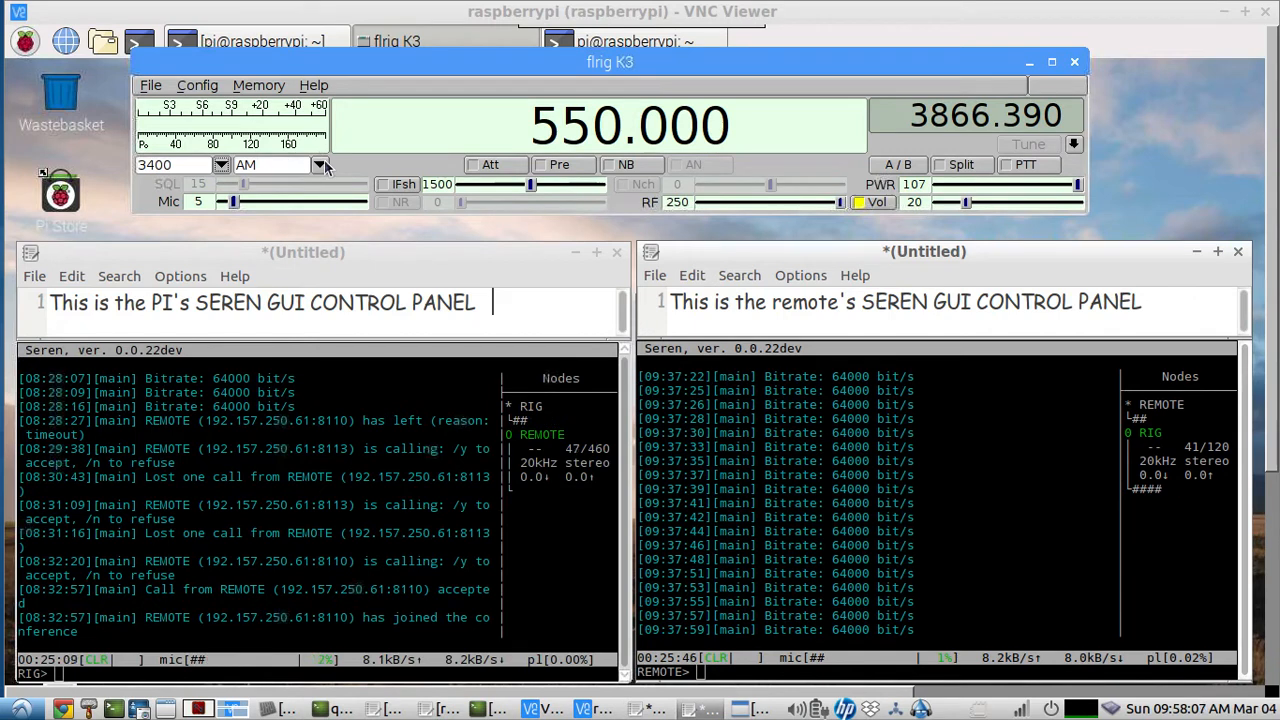
Switch flrig's operating mode from AM to LSB, frequency reading 1150.000.
click(320, 164)
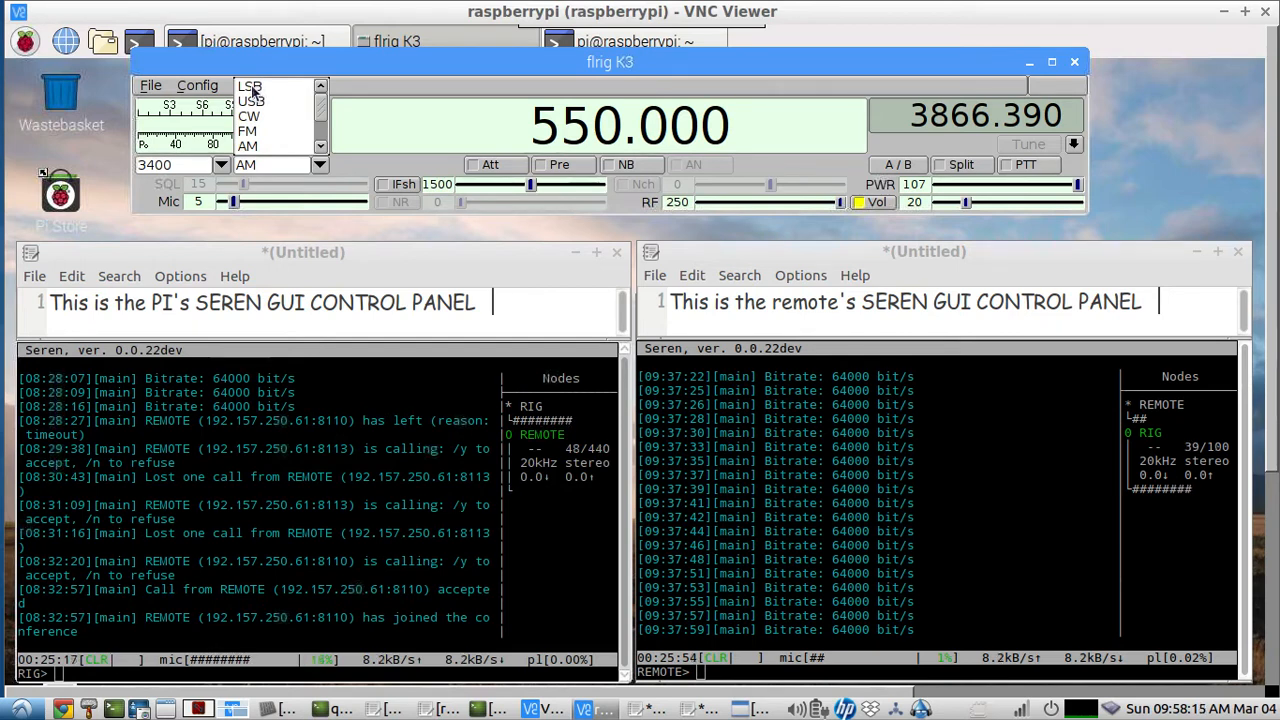
click(276, 86)
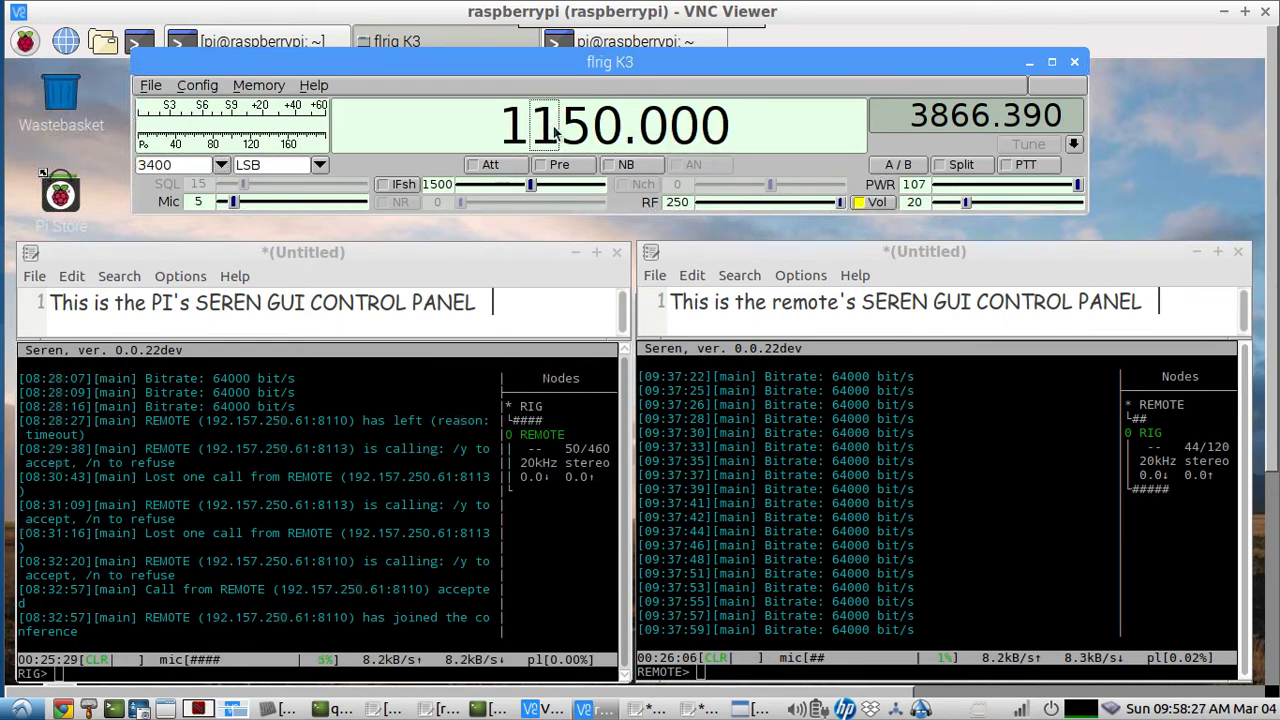
Scroll the frequency to 3950.000 in AM and lower the RF gain to about 174.
scroll(down, 3)
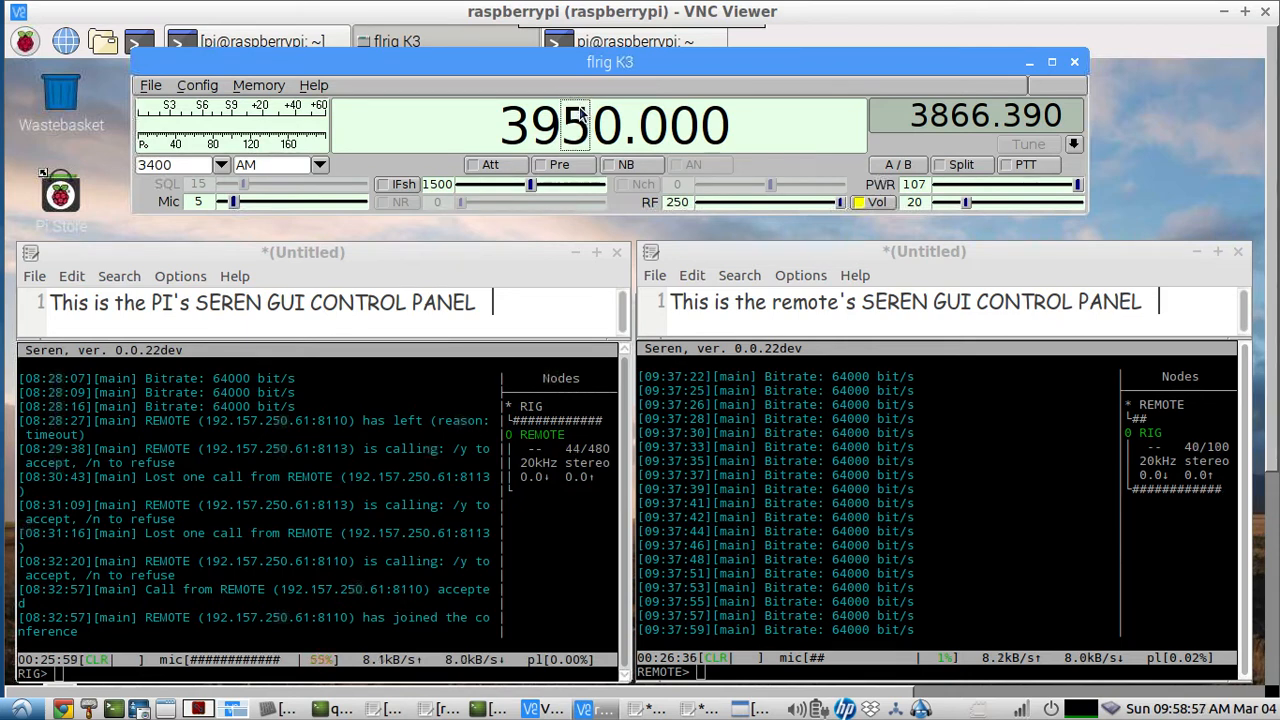
mouse_move(580, 114)
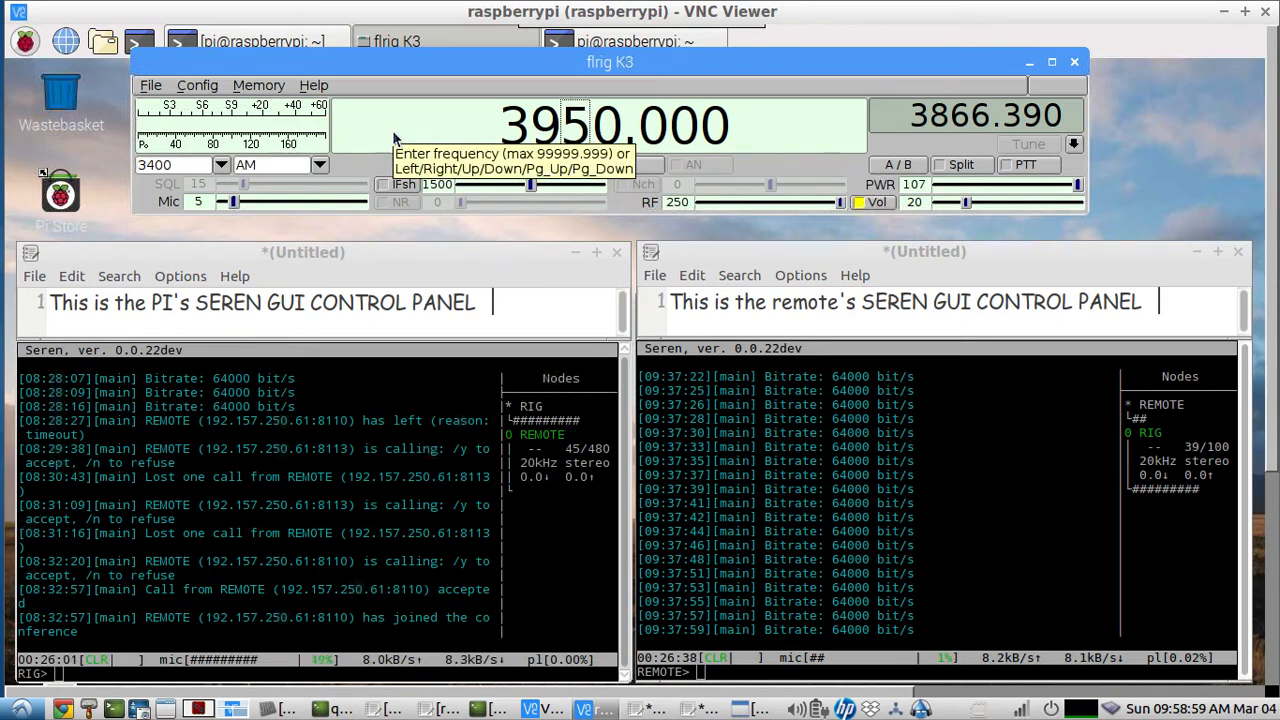
mouse_move(840, 202)
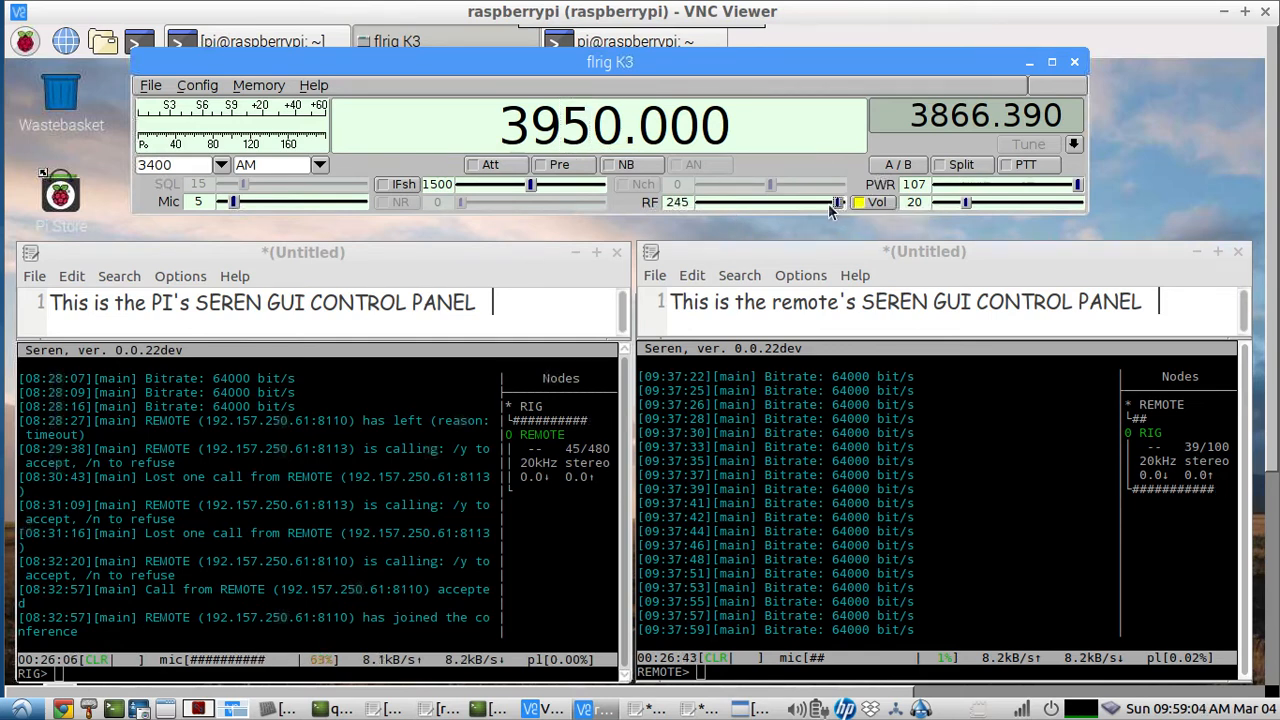
drag(838, 202, 798, 202)
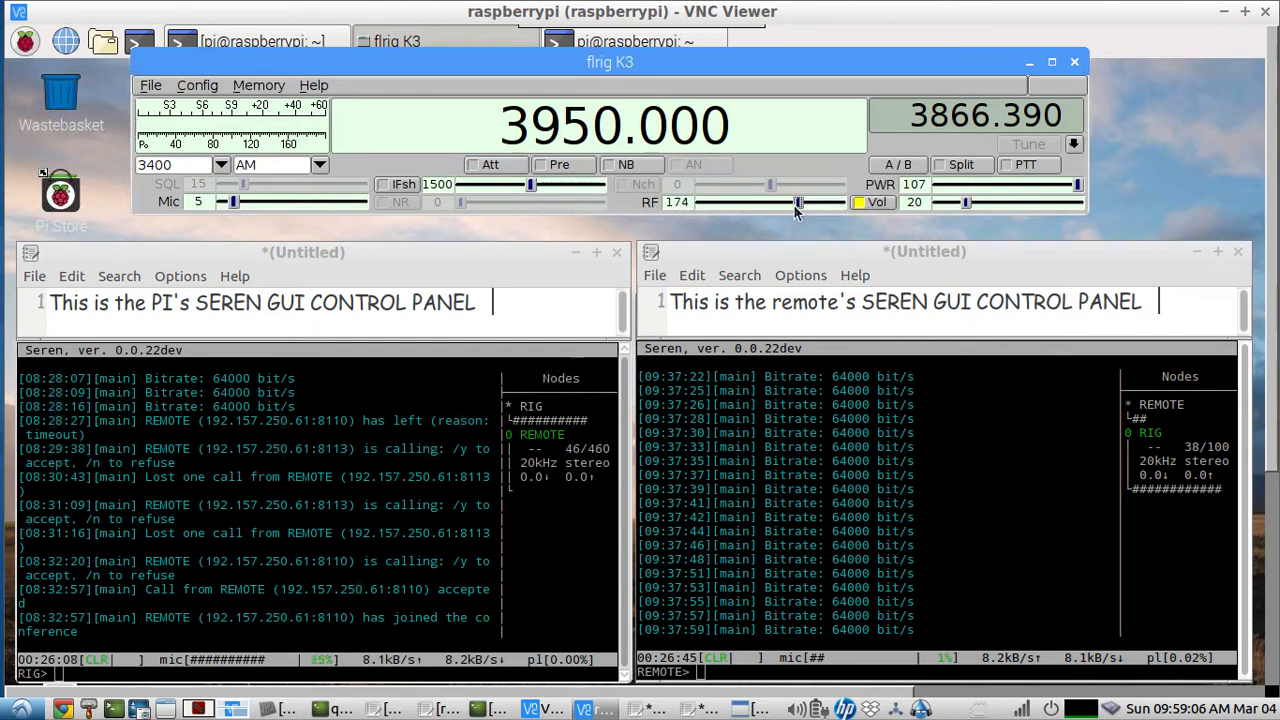